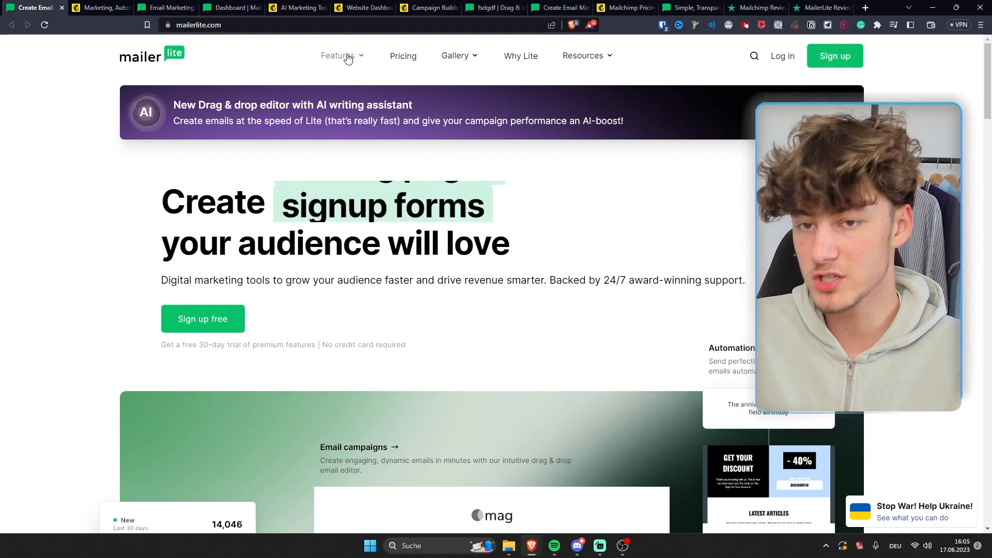
- Browse MailerLite's Features menu and Automation page, then return to the account dashboard with the Keto diet campaign
left_click(339, 56)
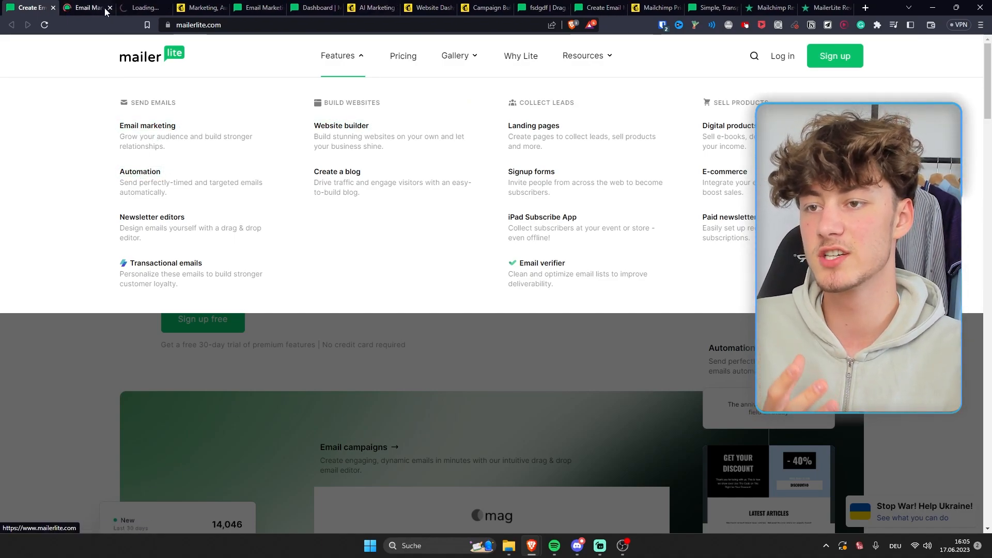
left_click(139, 172)
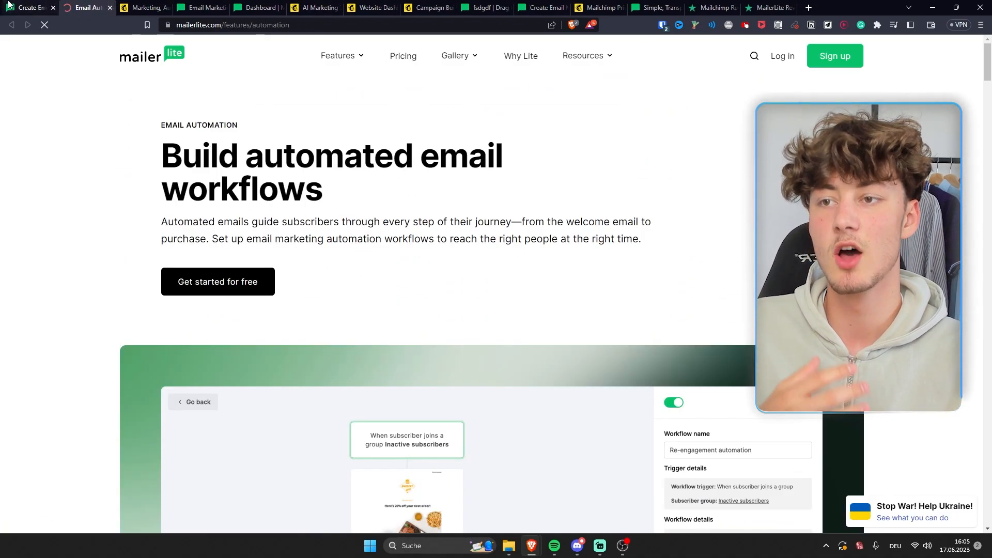
left_click(338, 56)
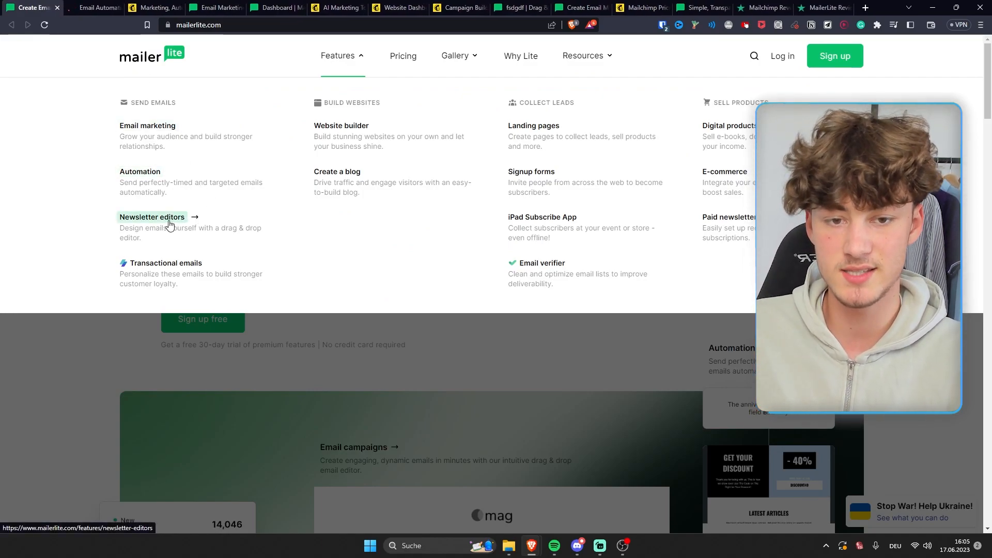
mouse_move(341, 125)
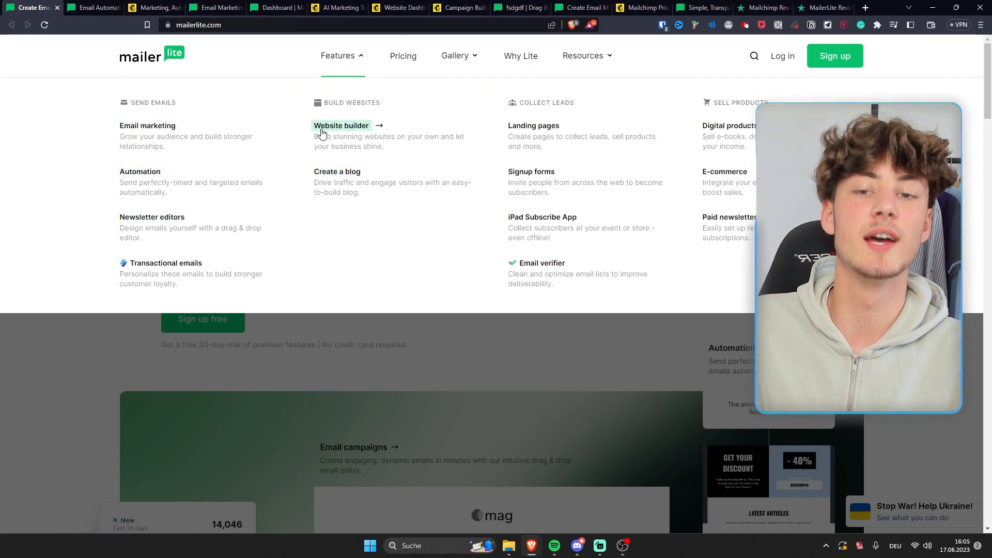
mouse_move(532, 172)
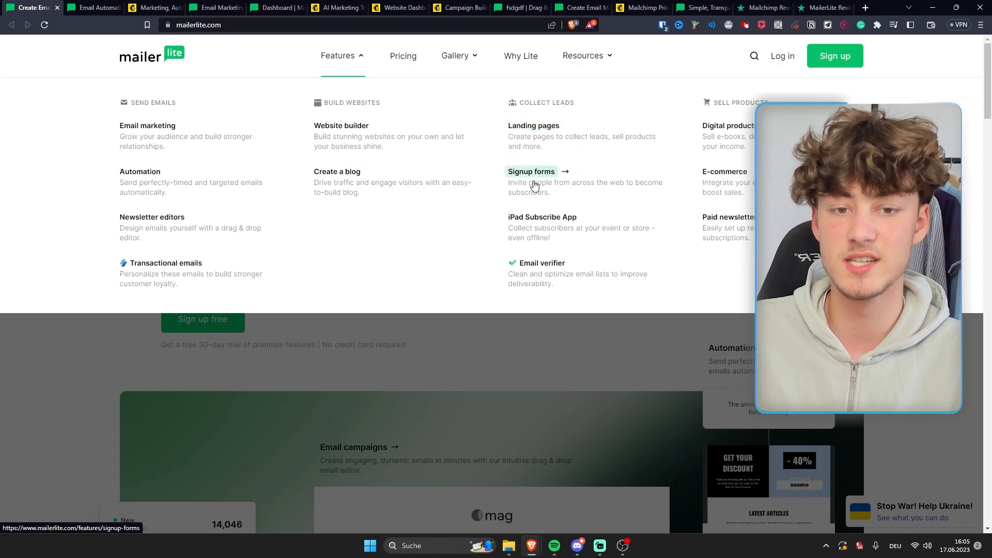
mouse_move(337, 172)
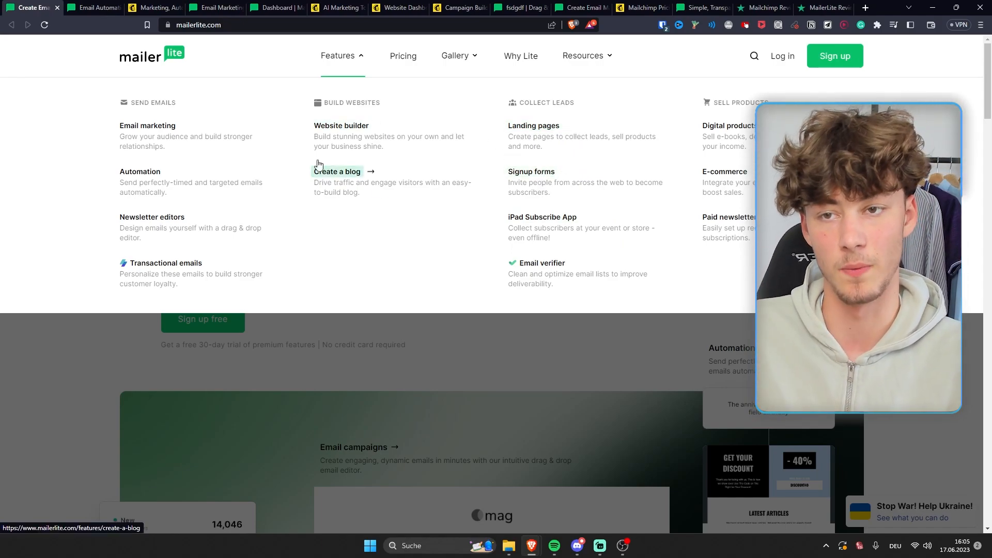
left_click(275, 7)
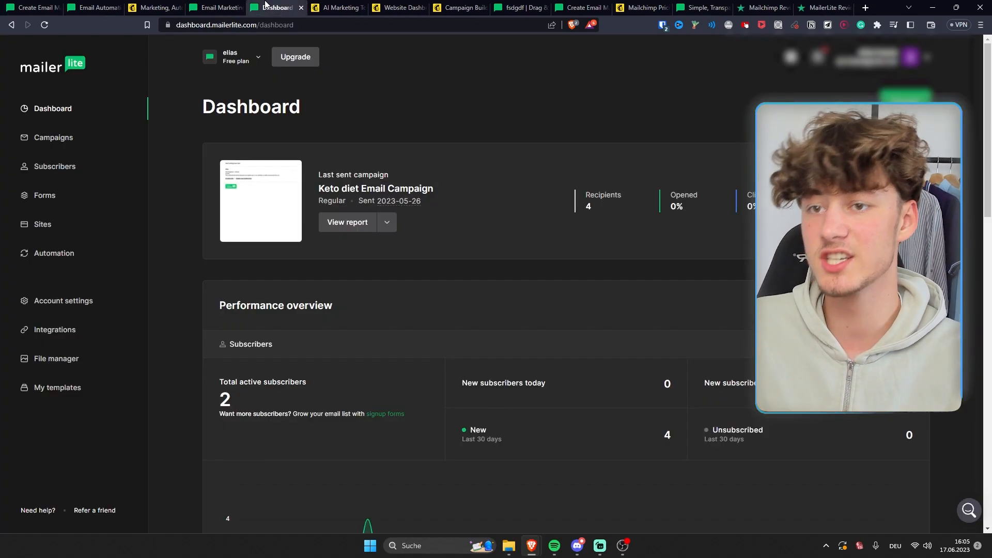
mouse_move(142, 126)
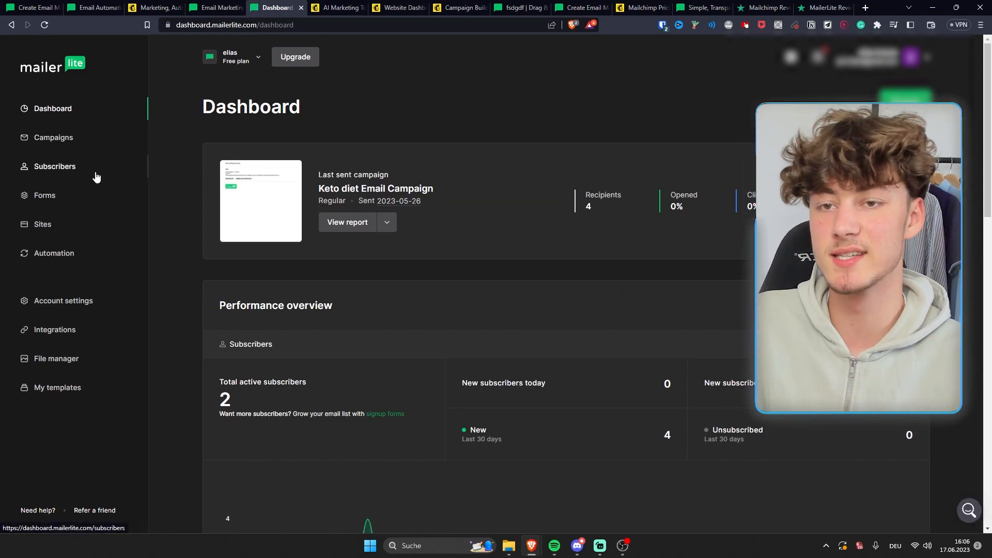
- View signup Forms, then in the drag & drop editor duplicate the logo and navigation block and edit its settings
left_click(55, 166)
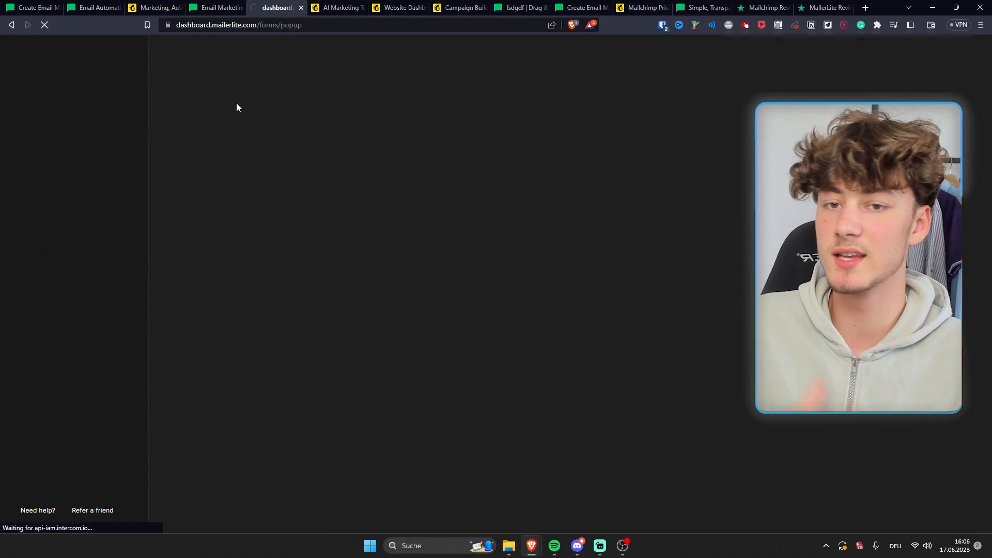
left_click(507, 8)
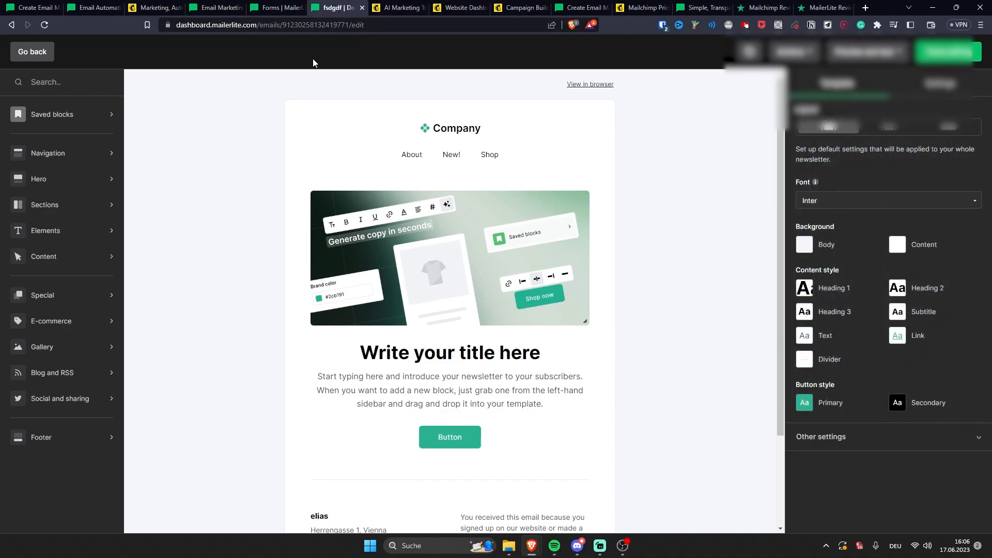
mouse_move(226, 159)
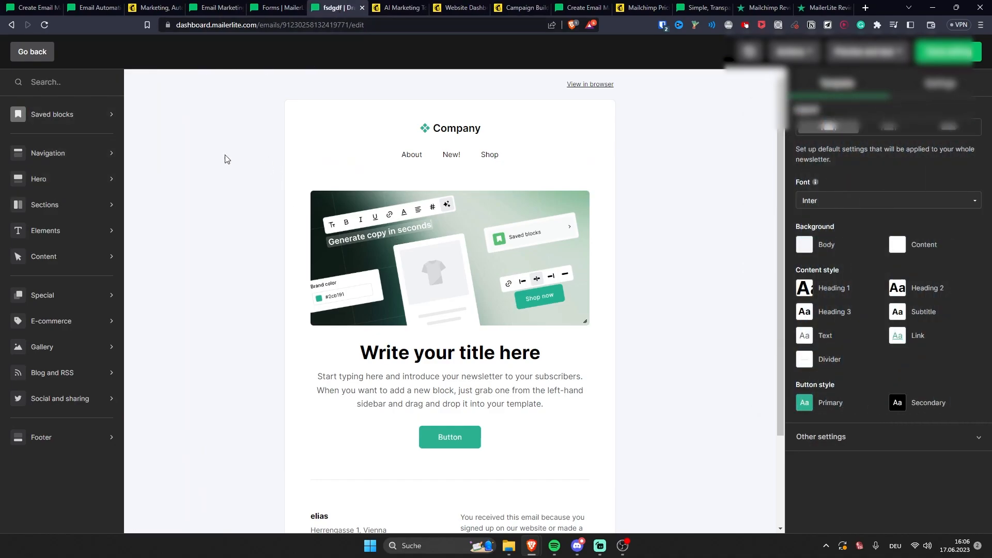
left_click(48, 154)
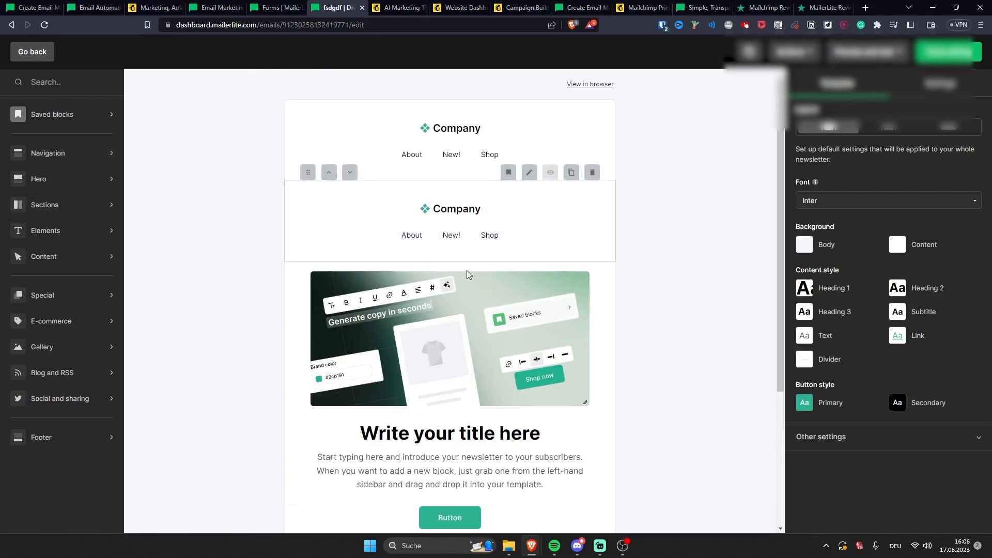
left_click(530, 172)
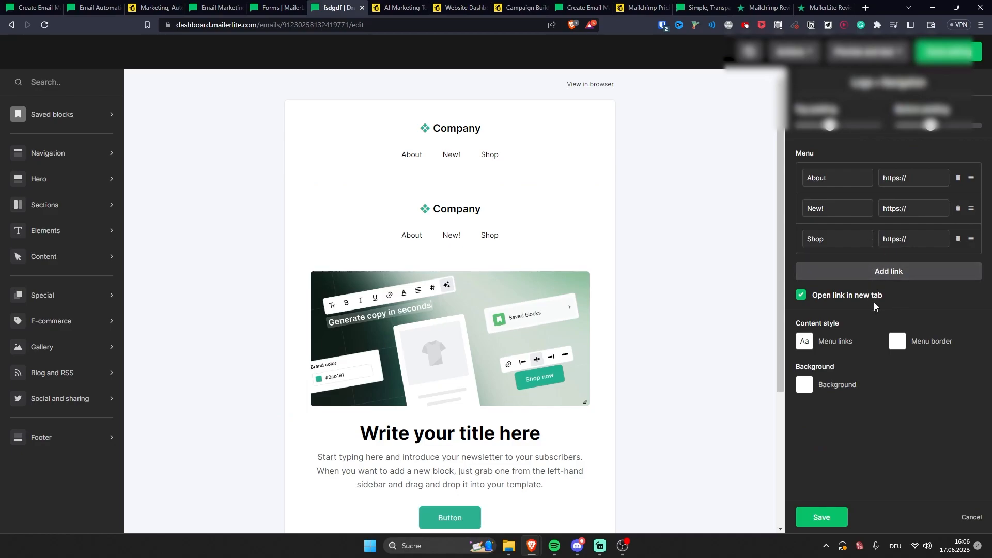
mouse_move(461, 64)
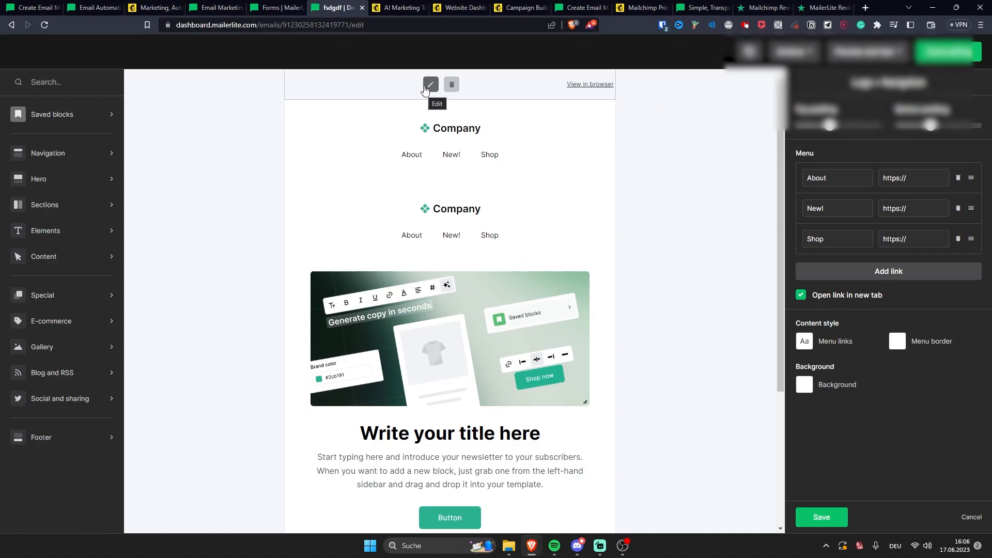
left_click(519, 8)
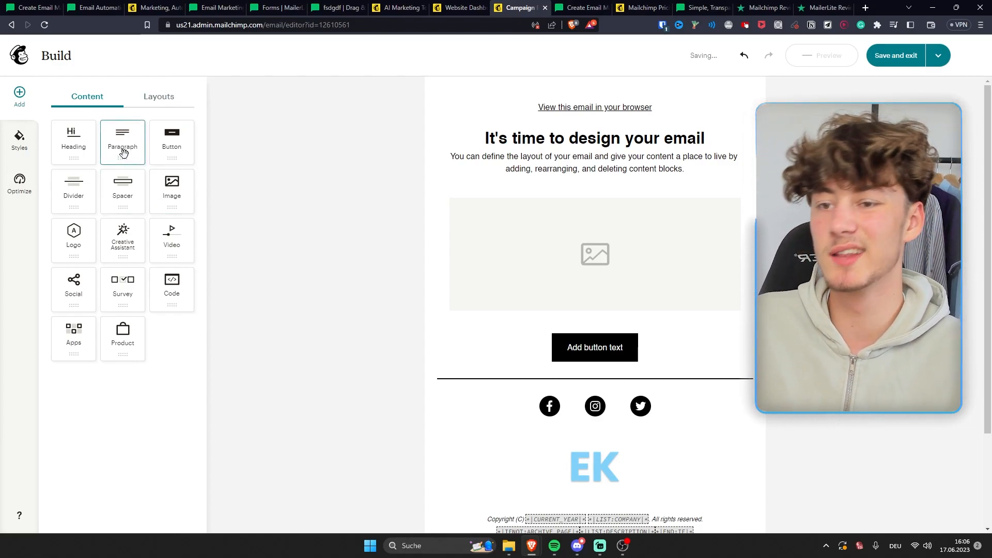
- Add a paragraph block with the text 'sdfgsdfgsd' to the Mailchimp email design
left_click(122, 142)
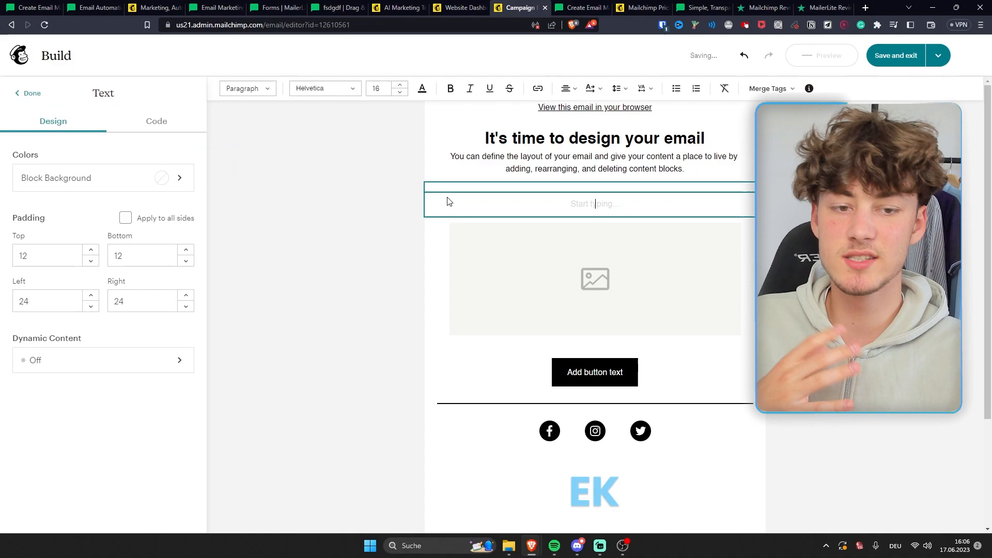
type("sdfgsdfgsd")
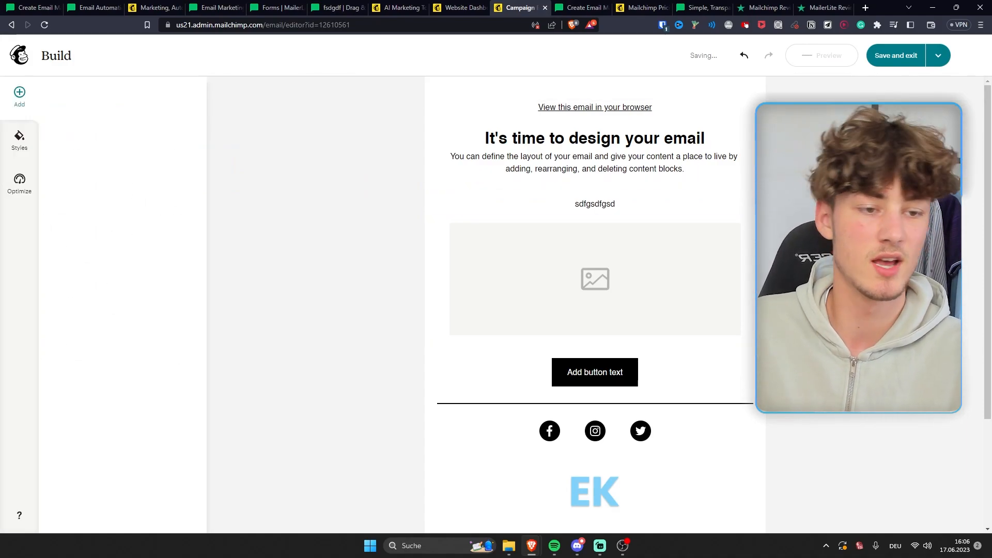
left_click(594, 204)
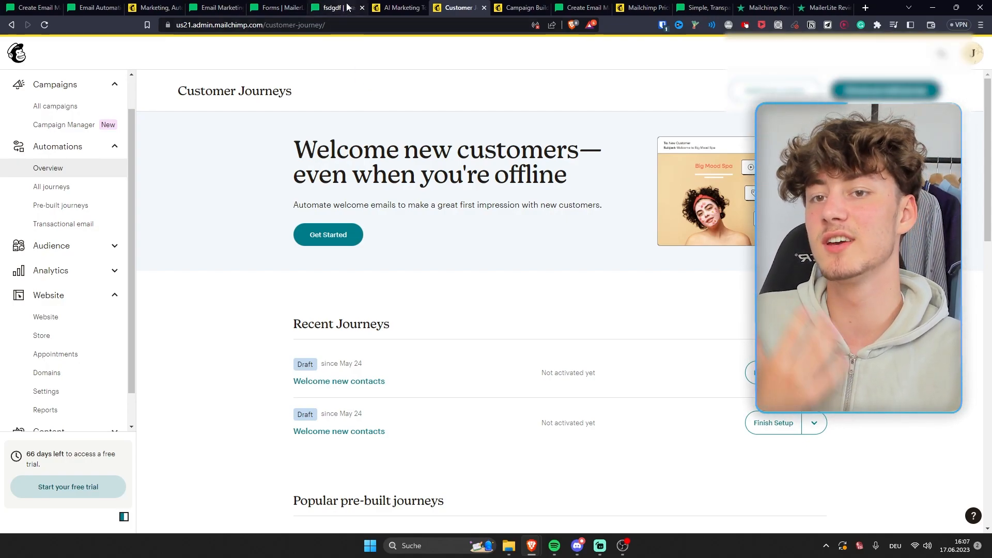
- Show MailerLite's Forms list with the paused Keto Diet pop-up, then the Mailchimp homepage
left_click(275, 7)
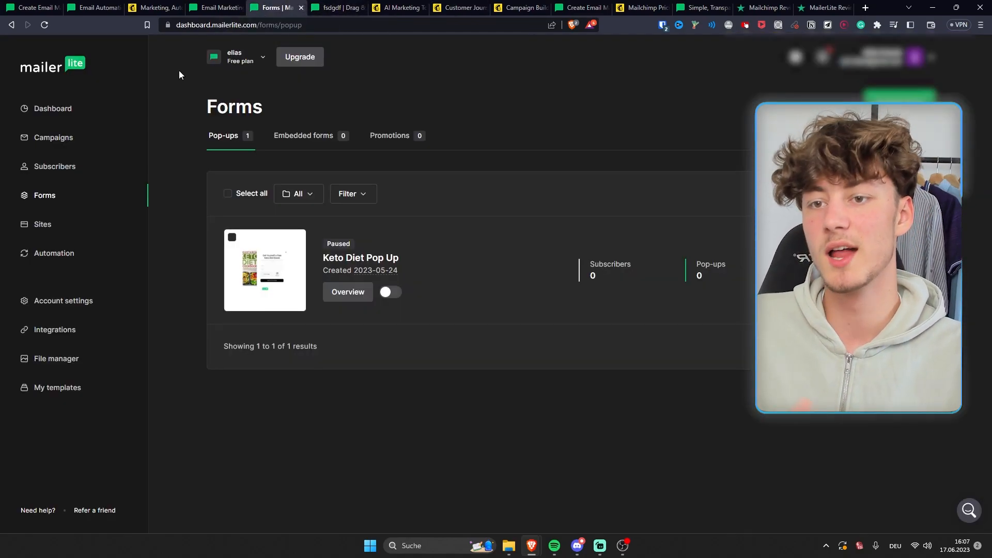
mouse_move(111, 185)
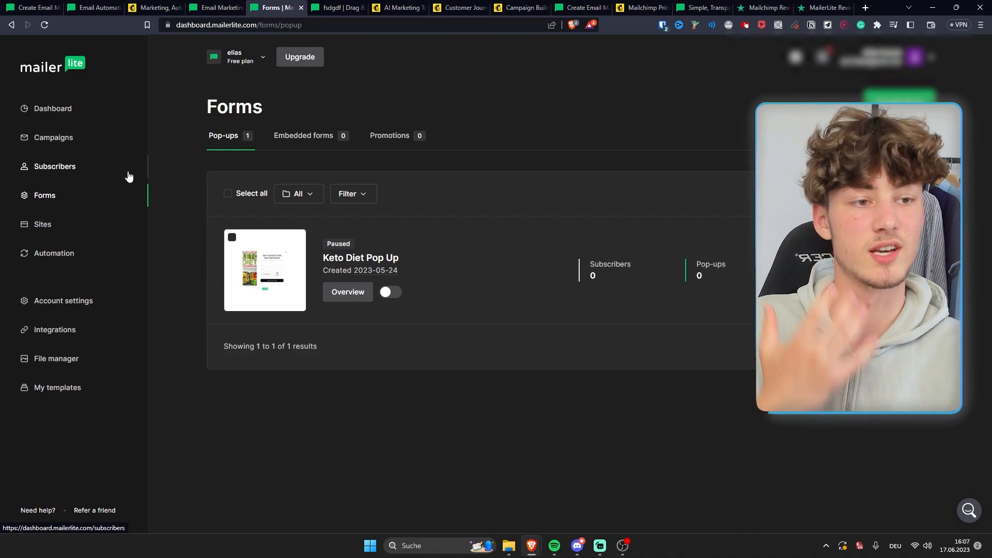
left_click(154, 8)
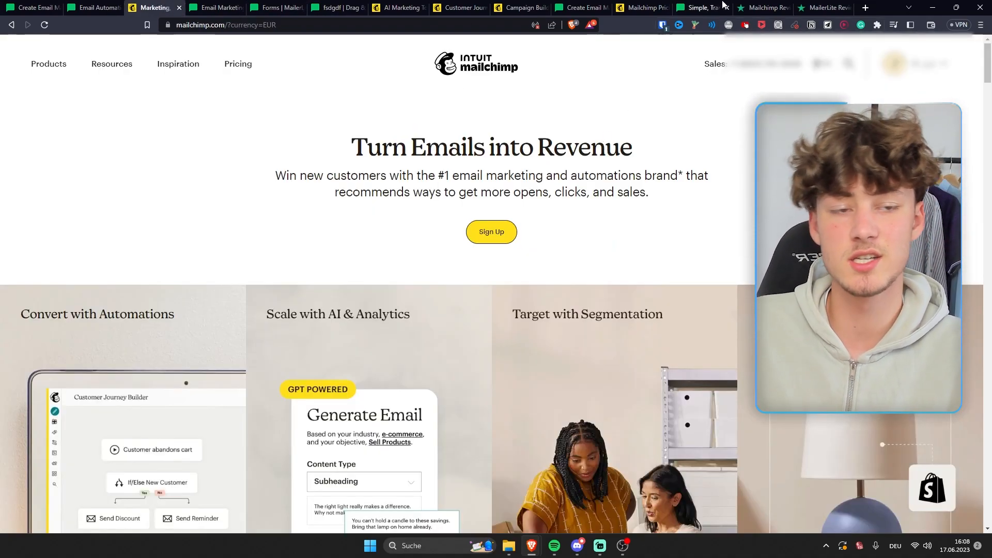
- Compare Mailchimp's 1.4-star Trustpilot reviews with MailerLite's Trustpilot page
left_click(763, 7)
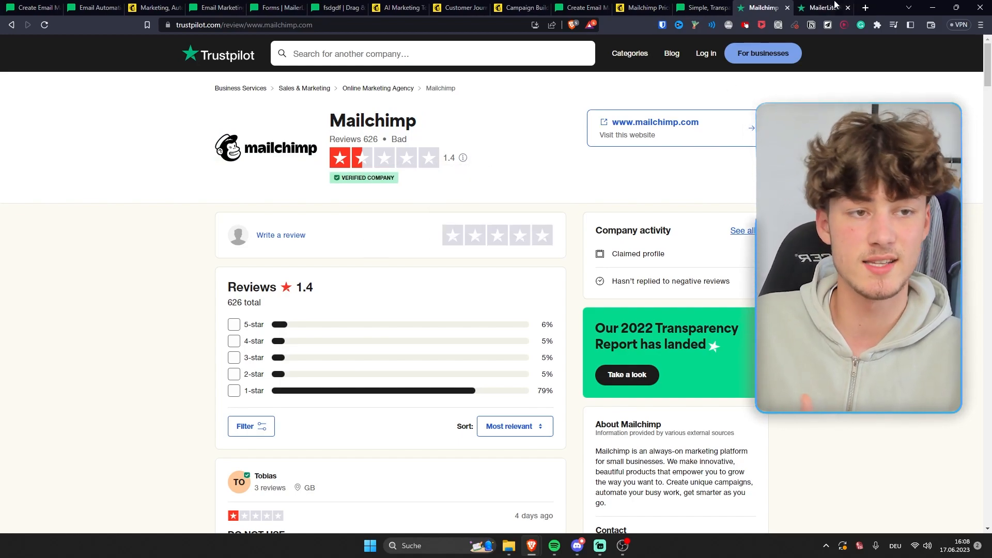
left_click(823, 7)
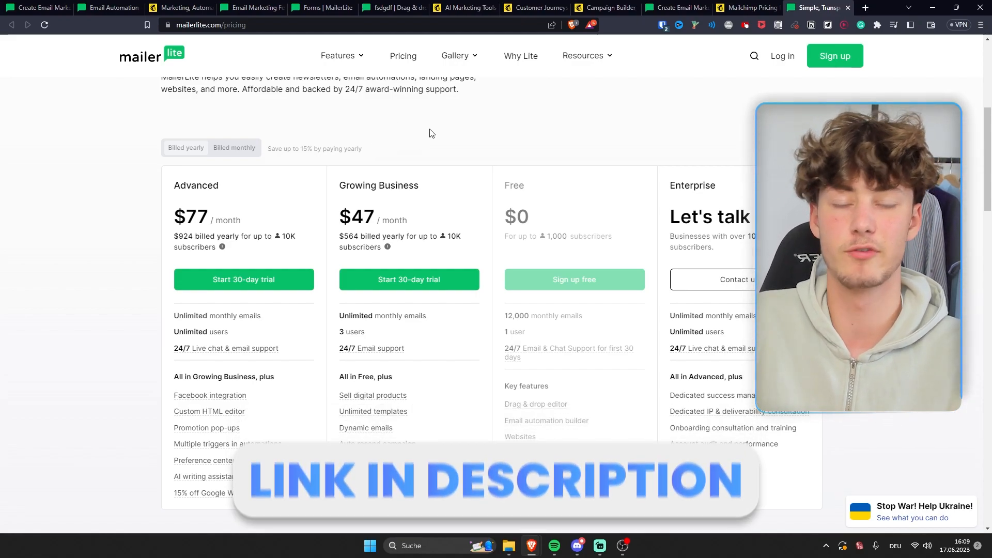
- Set Mailchimp pricing to 10,000 contacts (Essentials €92.07, Standard €124.29, Premium €322.24) and compare with MailerLite's plans
left_click(746, 7)
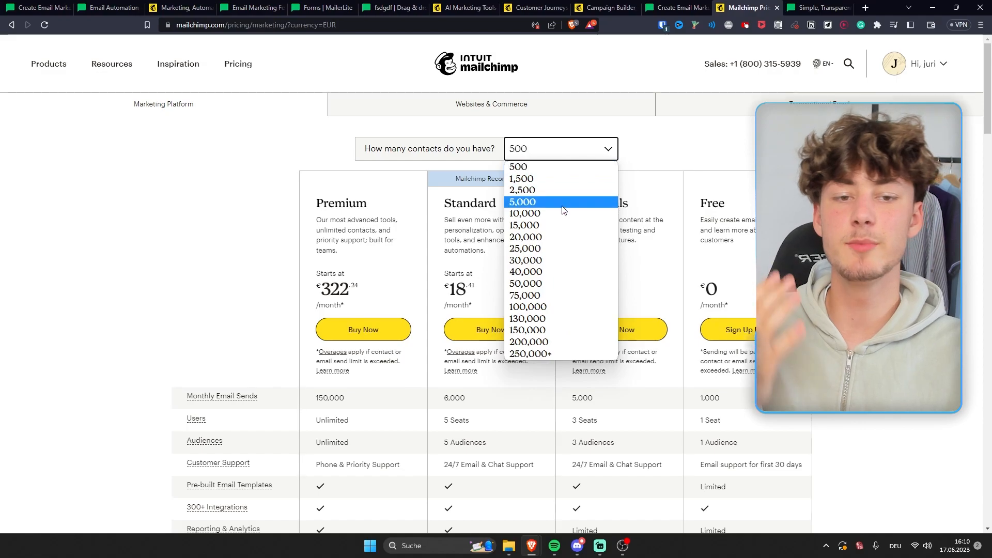
left_click(525, 213)
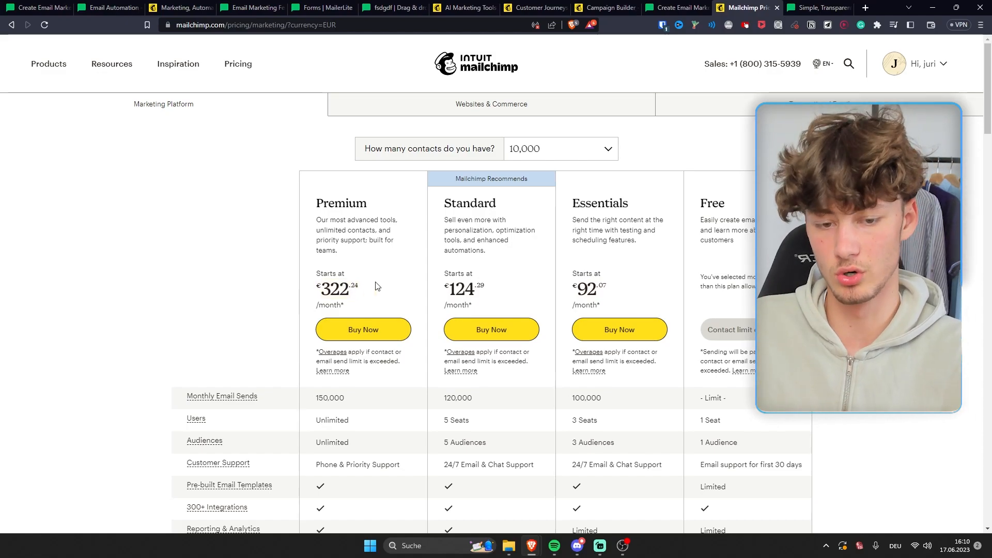
scroll("down", 3)
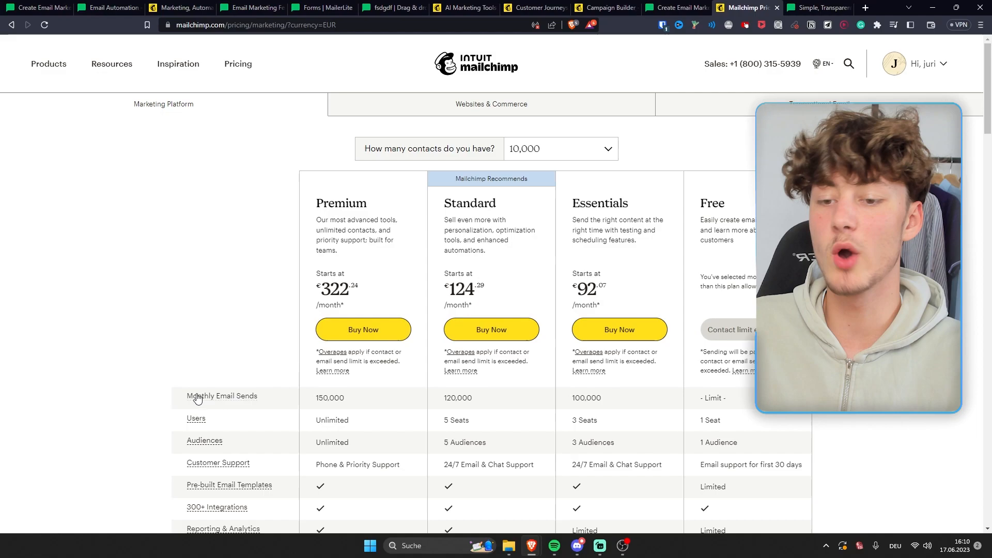
double_click(329, 397)
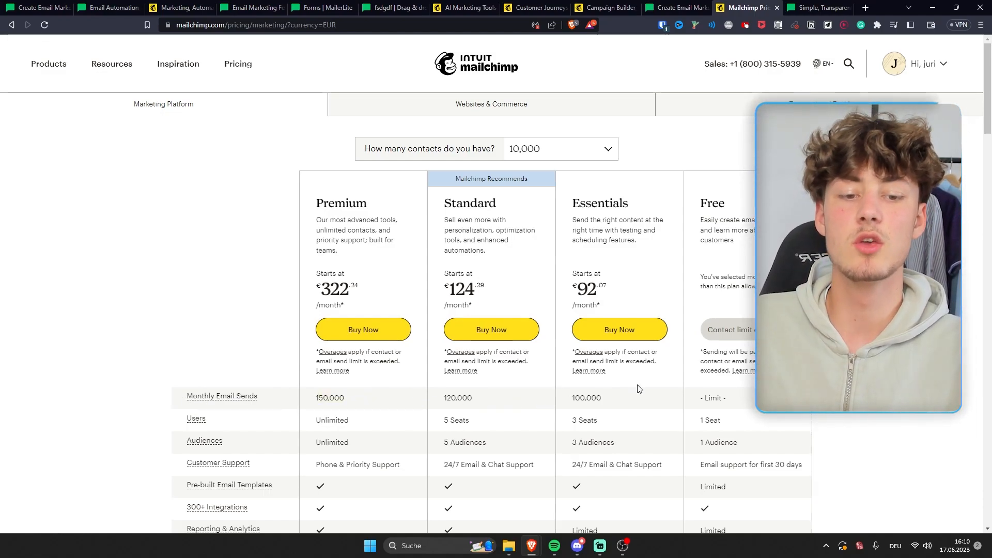
mouse_move(608, 332)
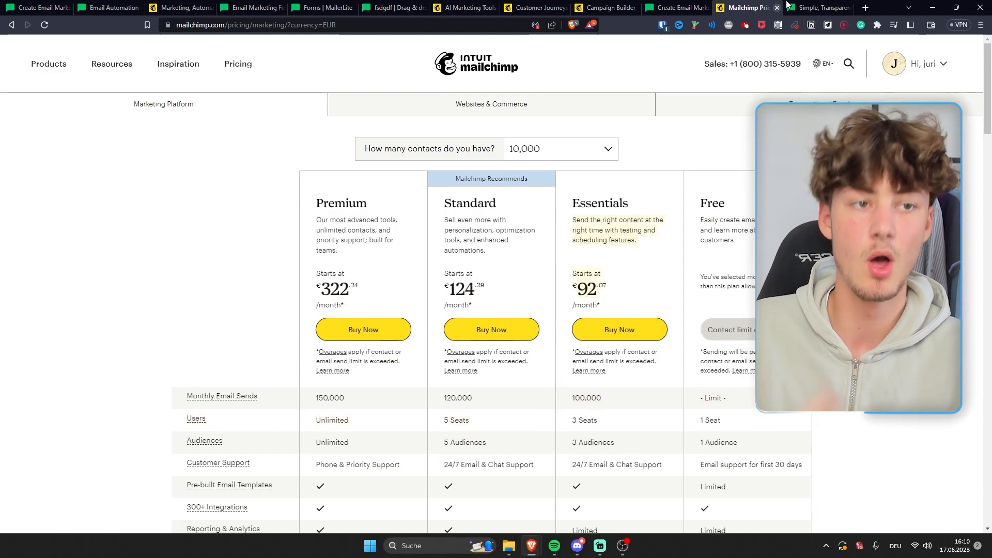
left_click(817, 7)
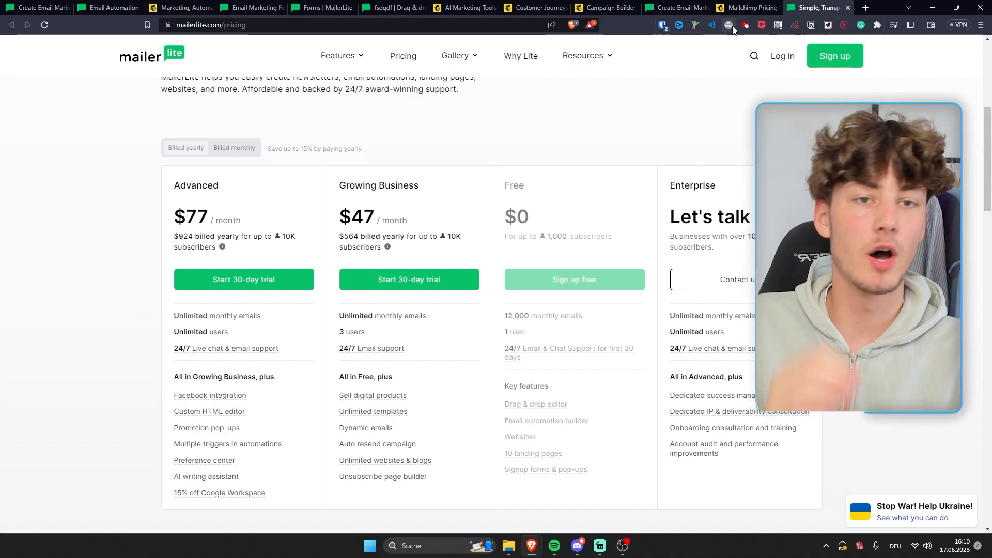
left_click(746, 7)
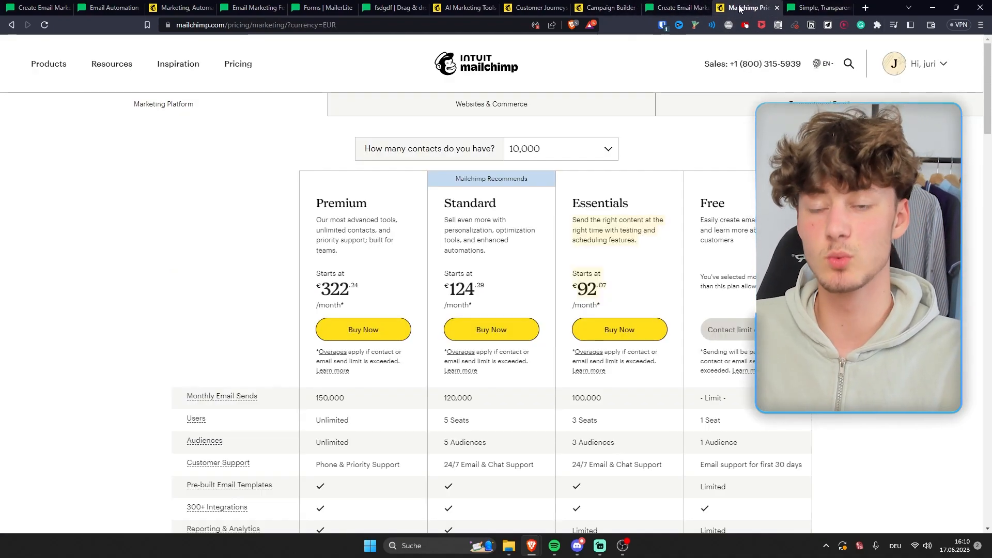